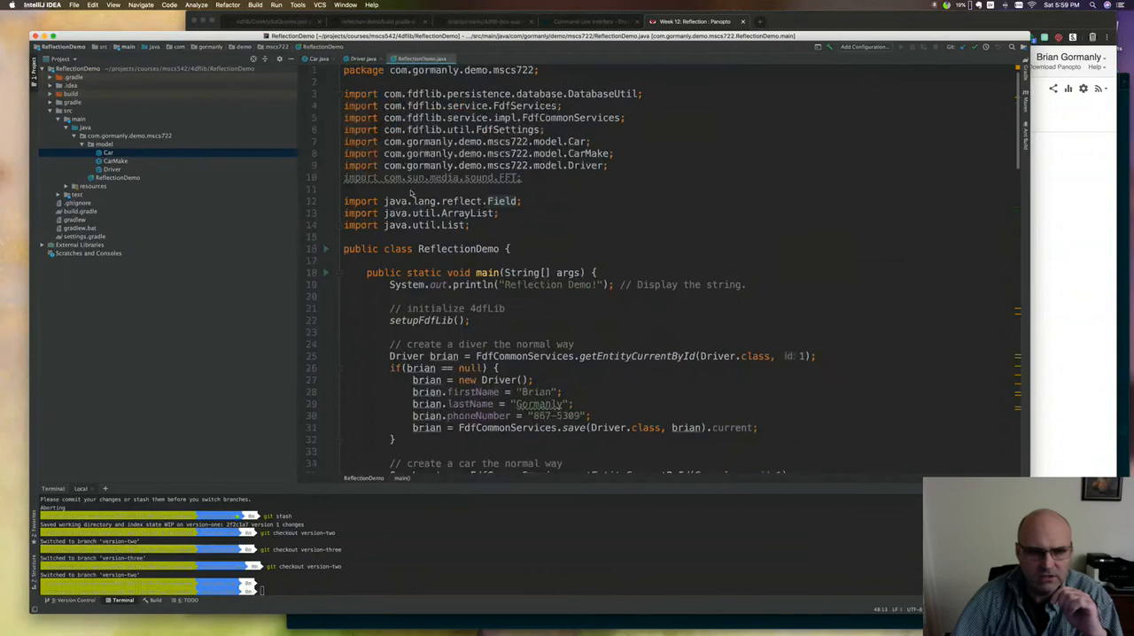
Check out the version-three branch and review ReflectionDemo printing the list and first element class names
scroll("down", 3)
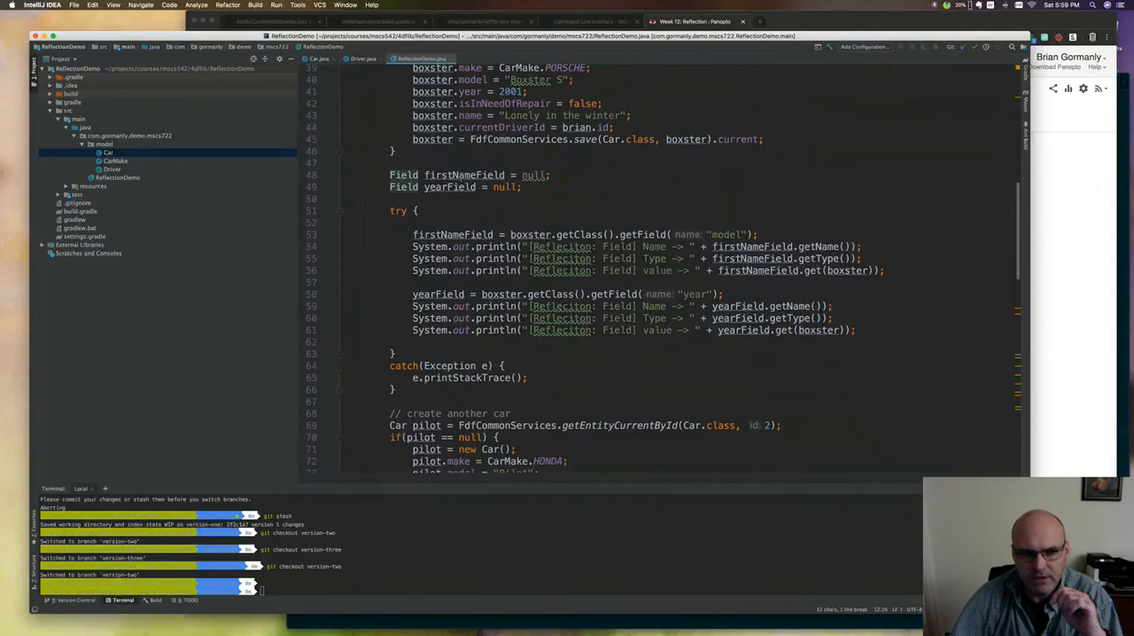
double_click(463, 174)
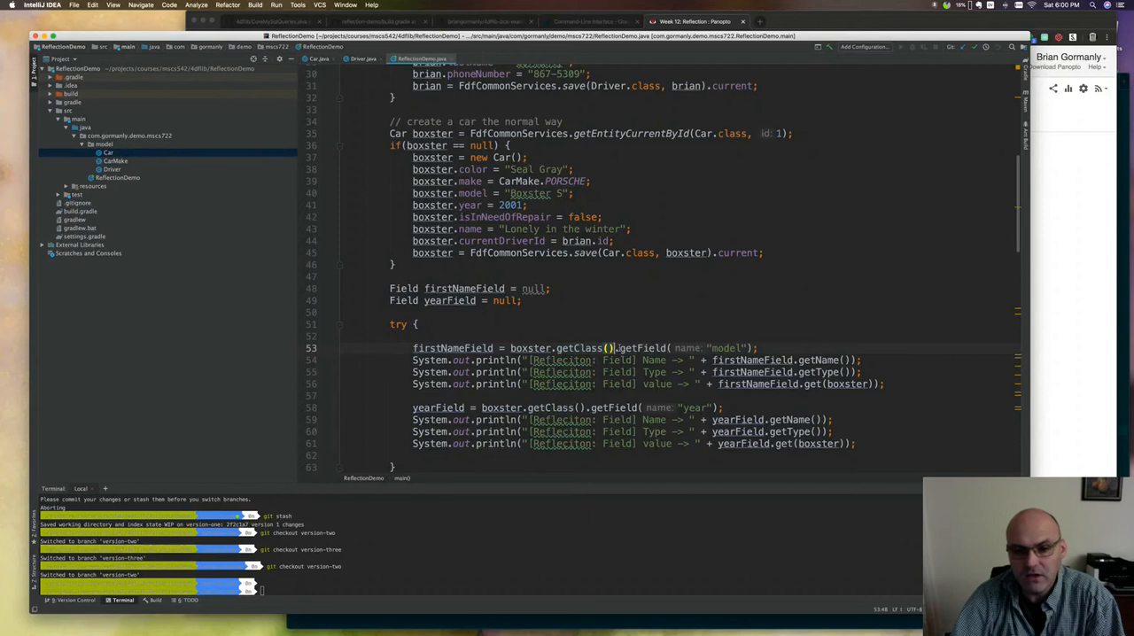
double_click(452, 347)
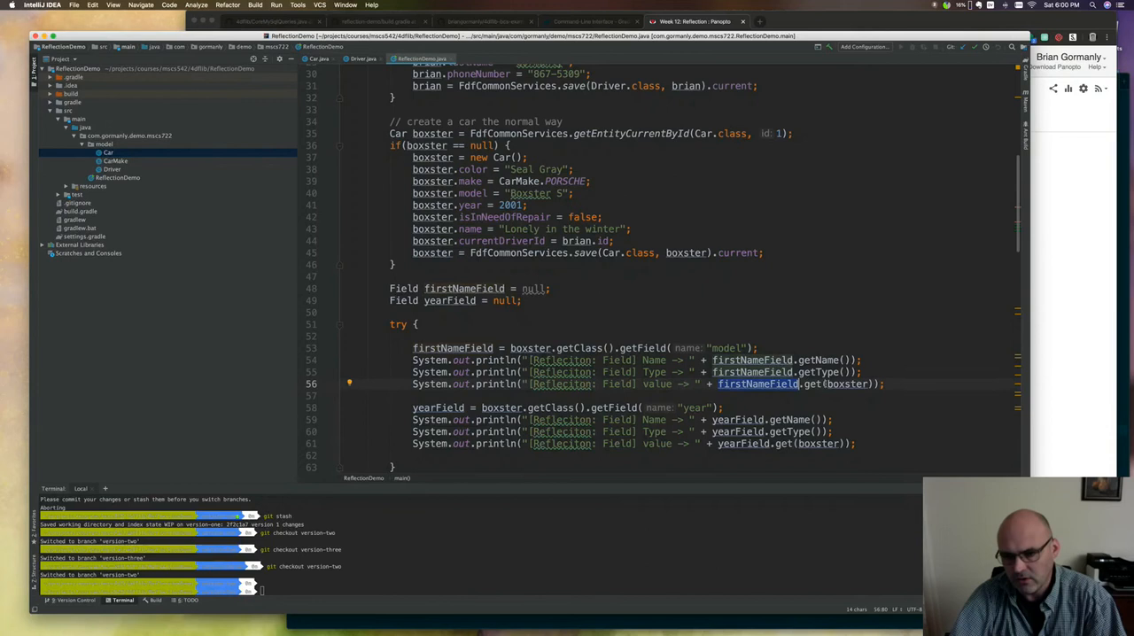
double_click(845, 383)
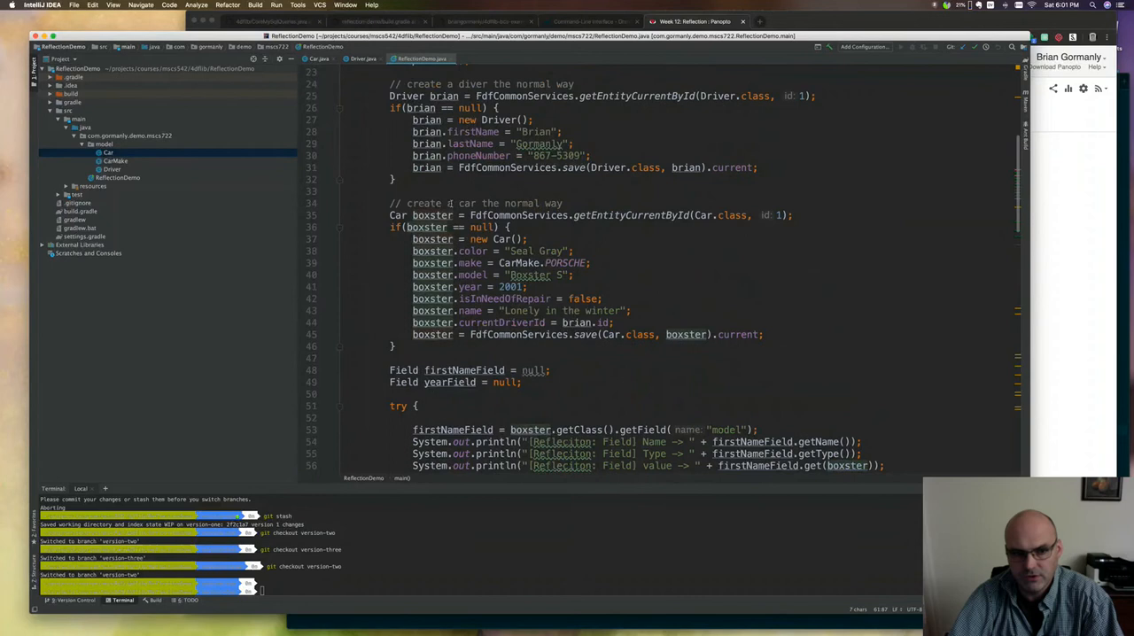
scroll("down", 3)
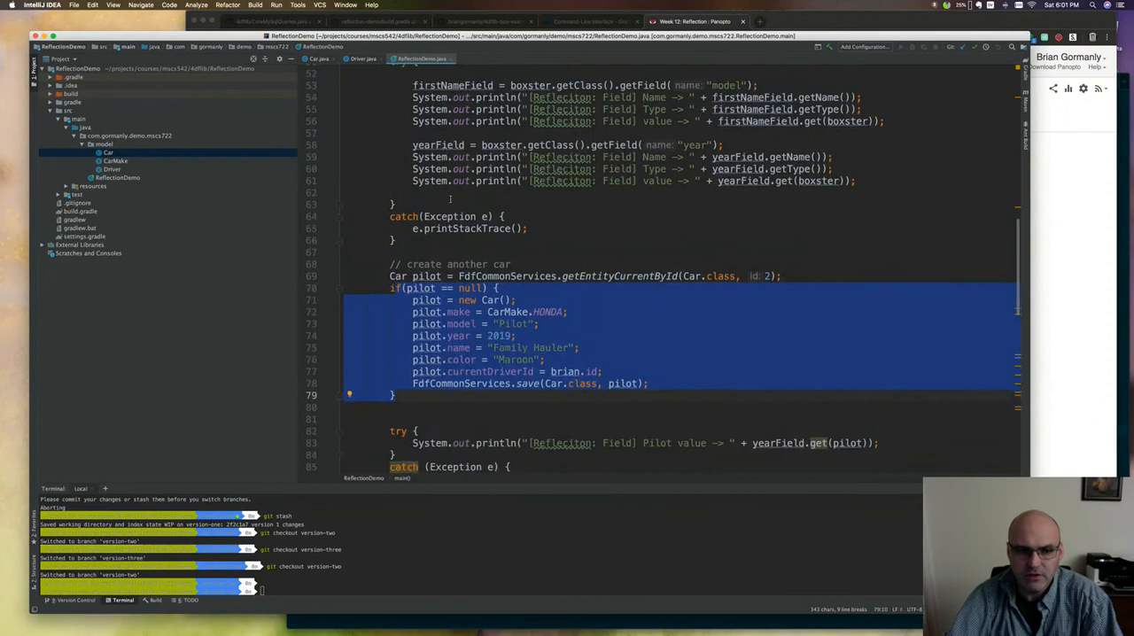
scroll("down", 3)
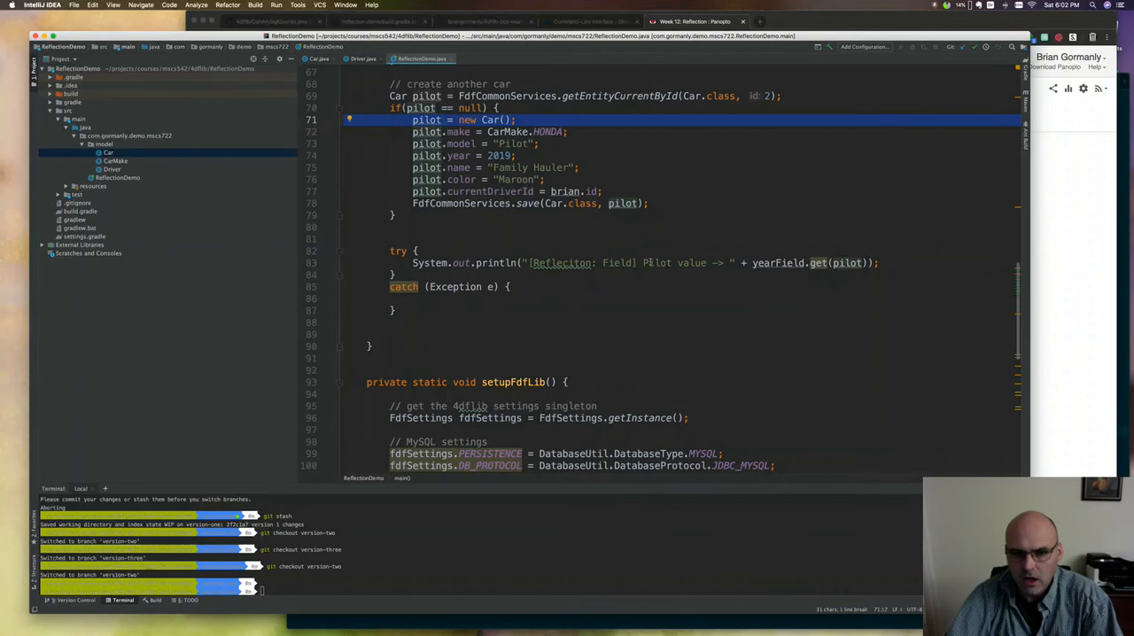
scroll("down", 3)
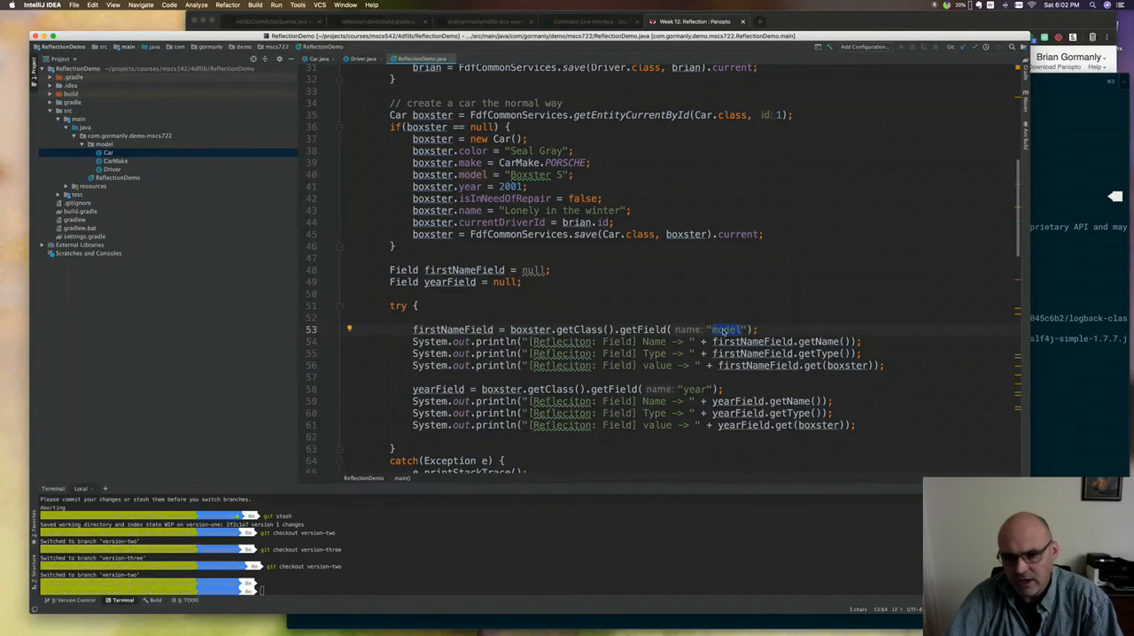
double_click(453, 328)
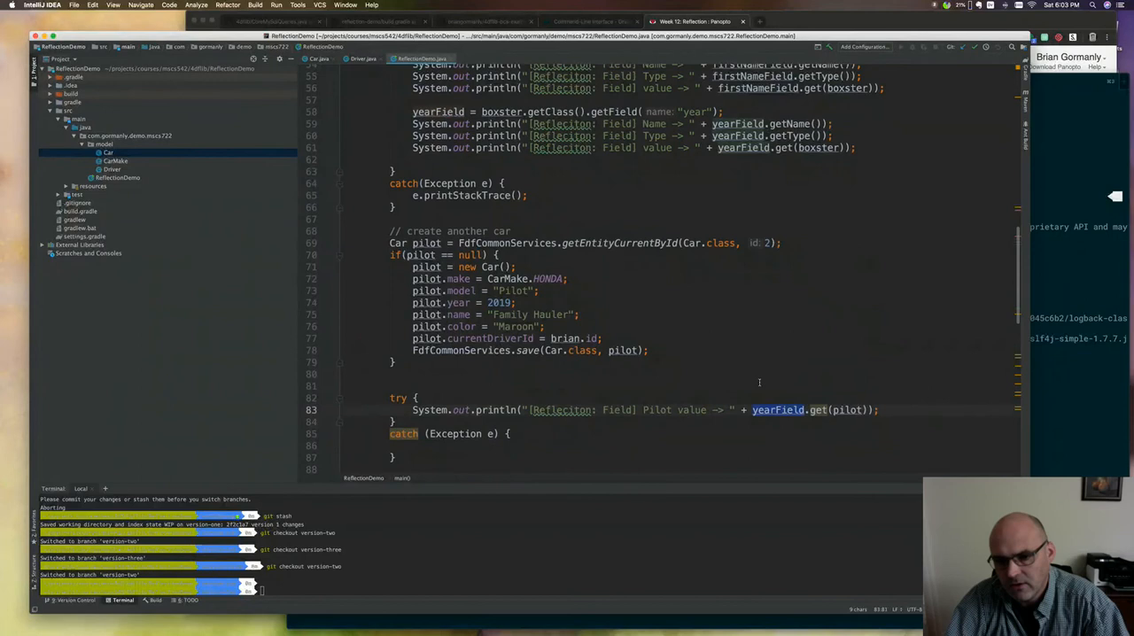
left_click(811, 148)
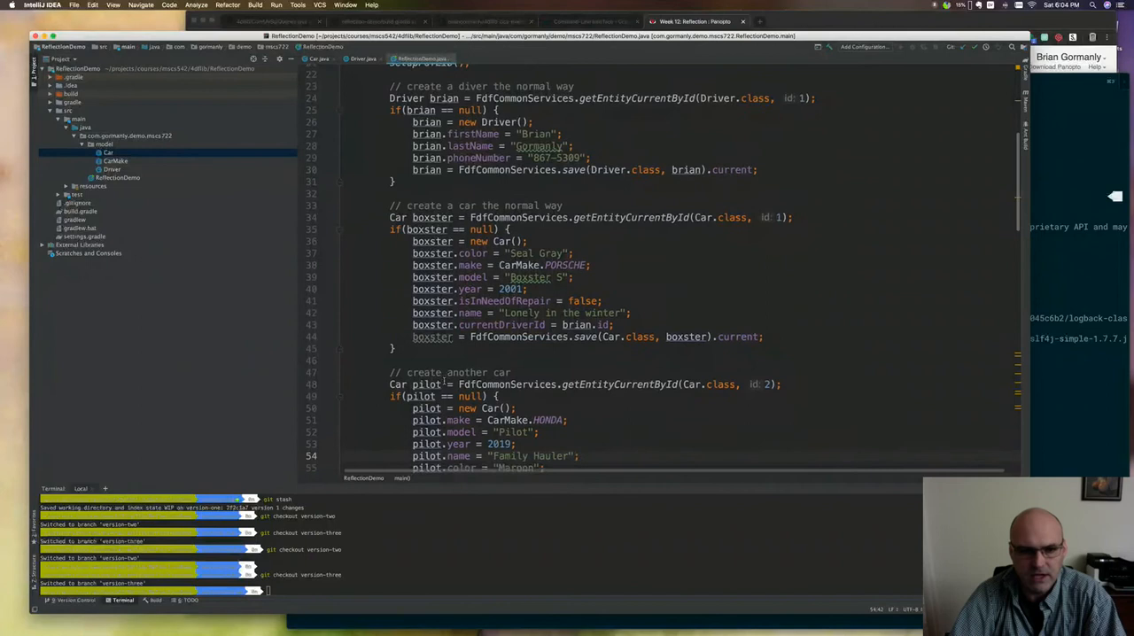
scroll("down", 3)
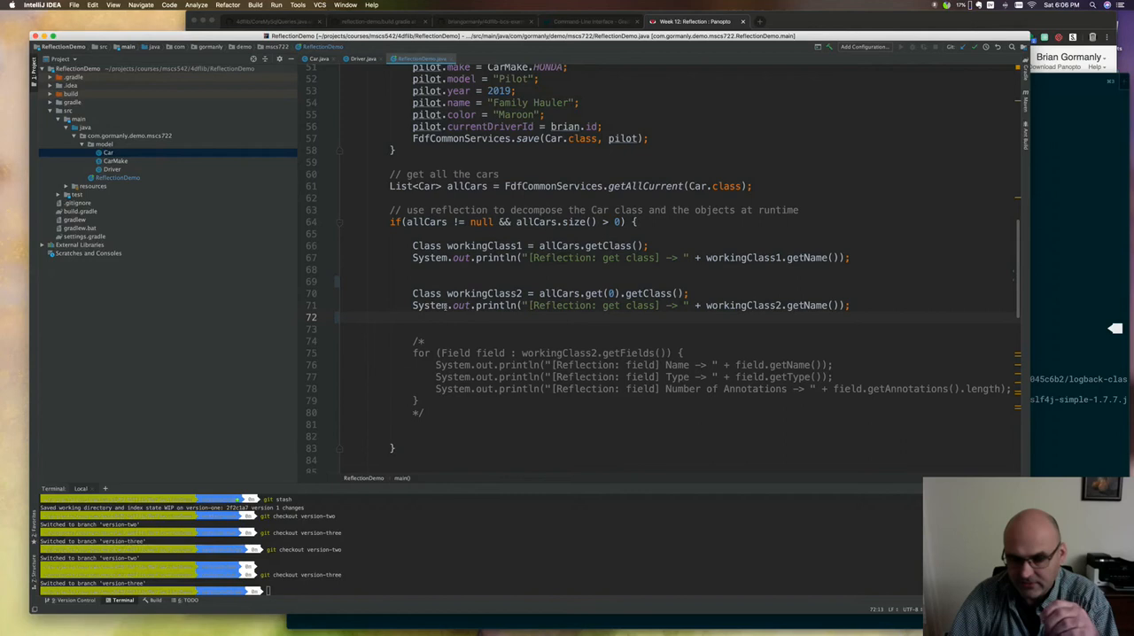
double_click(556, 293)
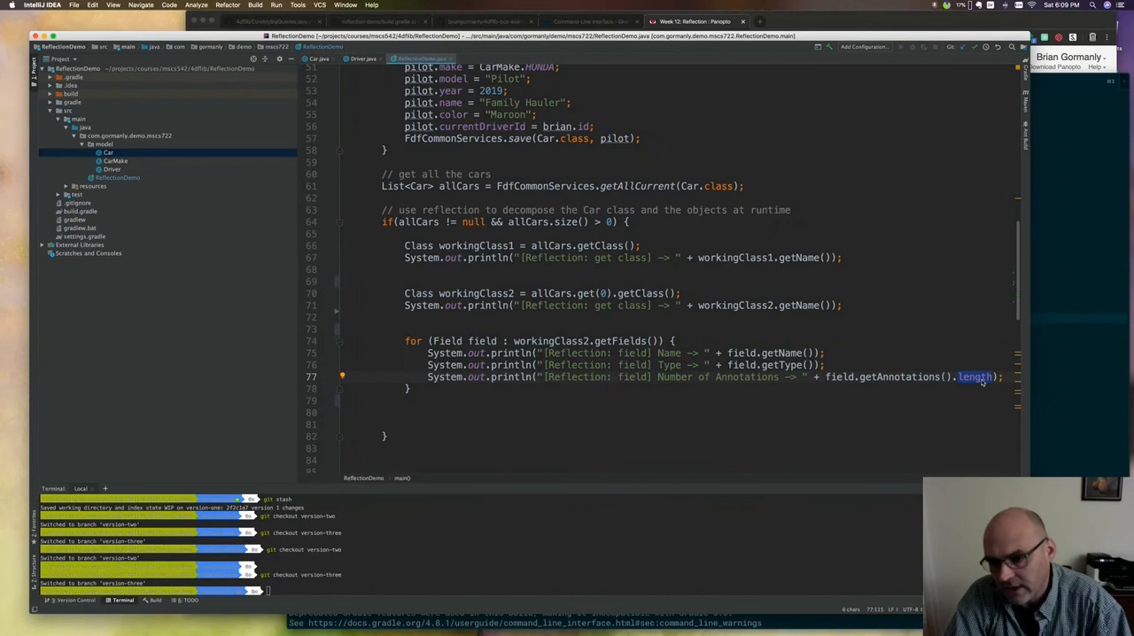
Leave IntelliJ IDEA for the Chrome tab with the Panopto Week 12: Reflection folder
key("BackSpace")
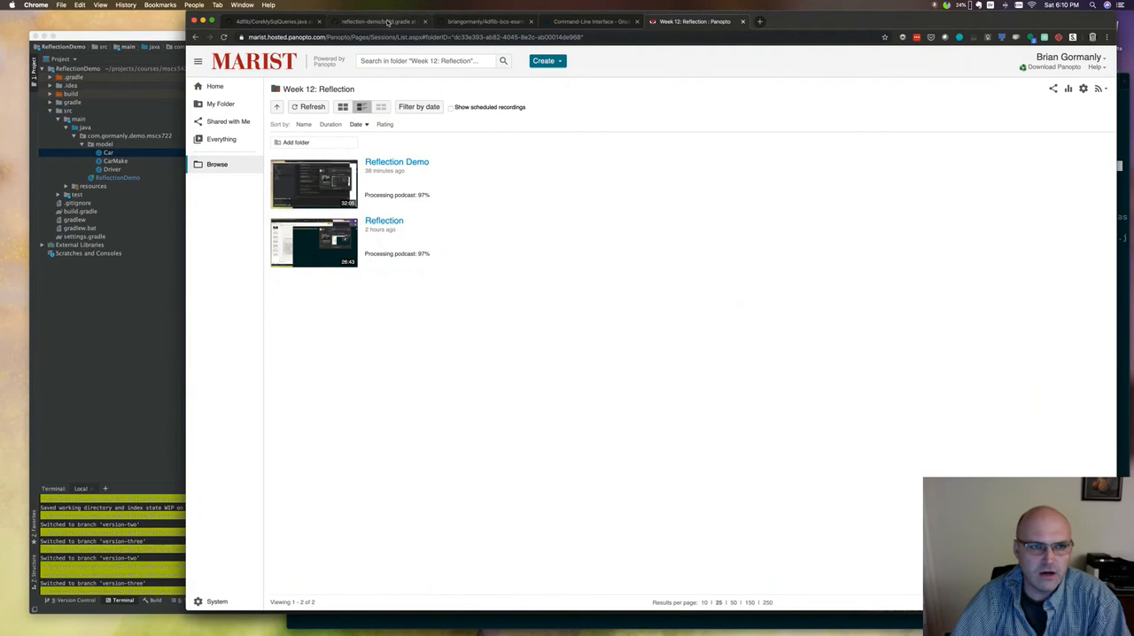
Show CoreMySqlQueries.java from 4dflib and move down to its checkDatabase method
left_click(272, 21)
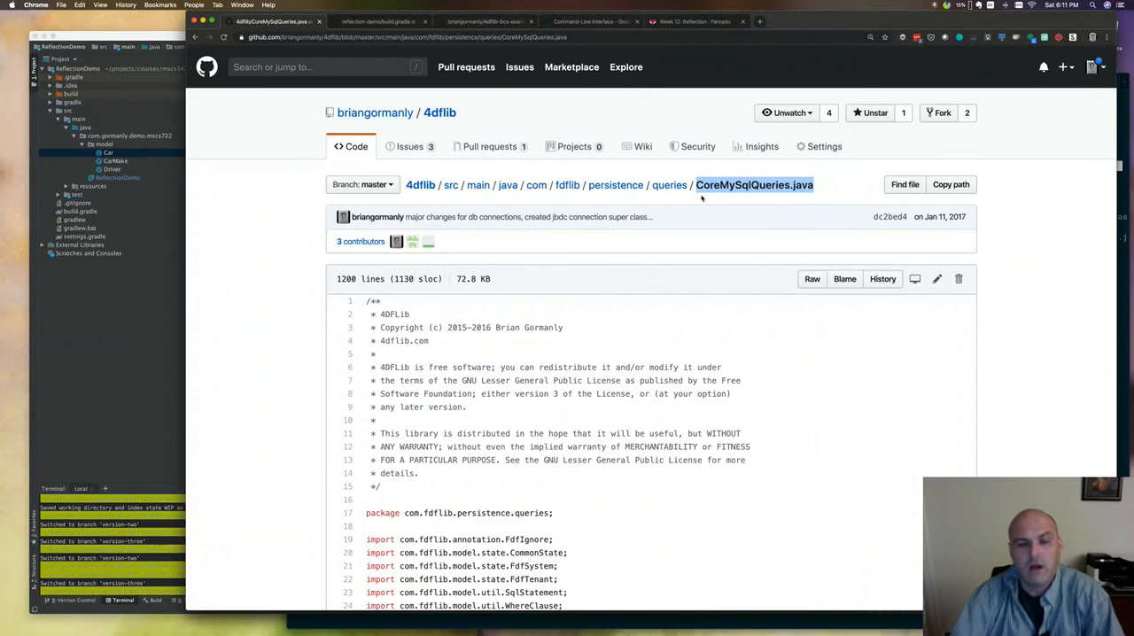
scroll("down", 3)
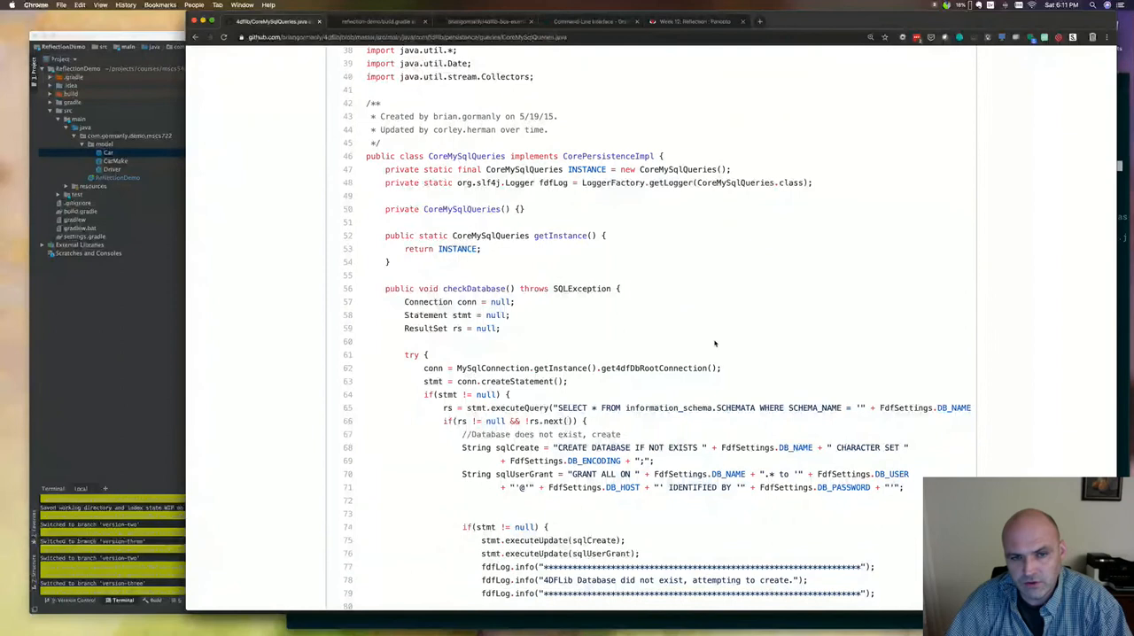
scroll("down", 3)
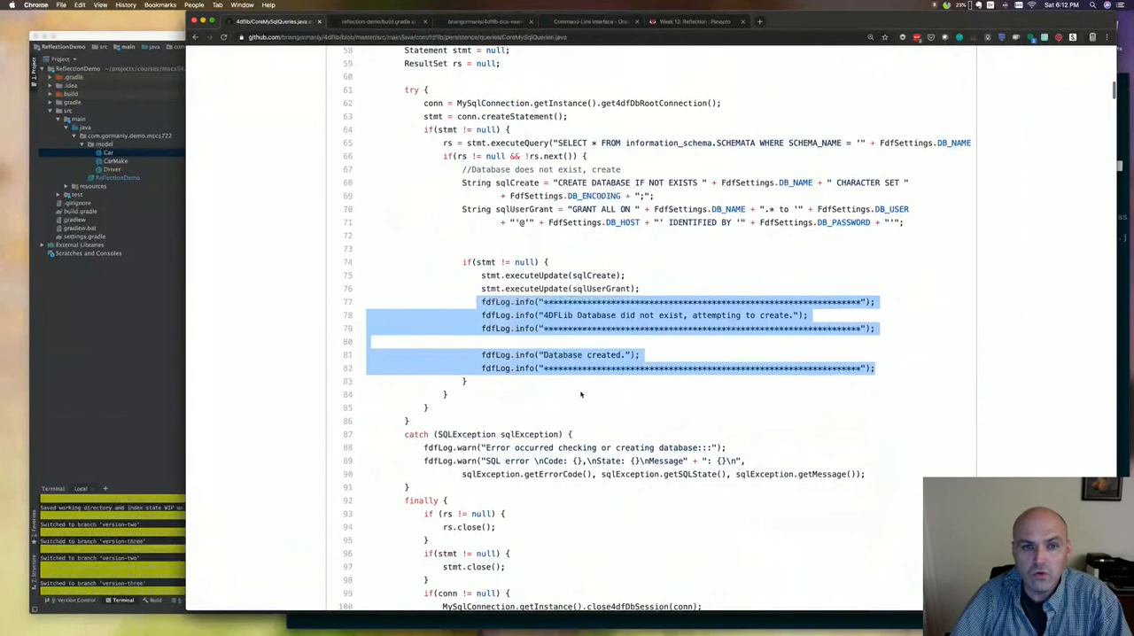
Read the rest of the database-creation code before starting a new class in the model package
scroll("down", 3)
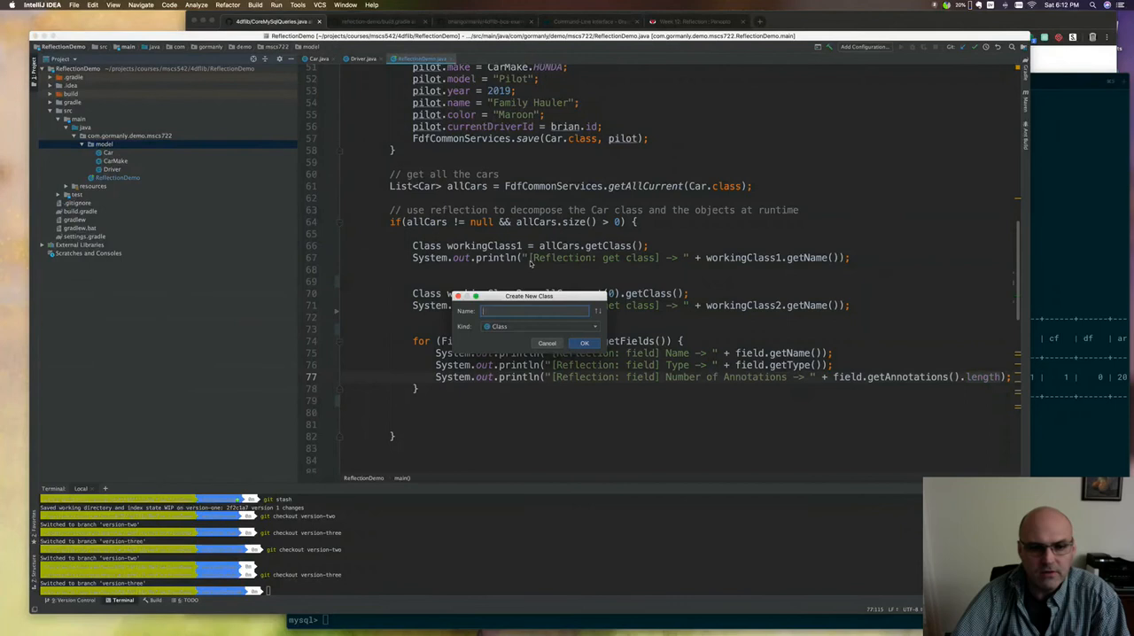
Name the new model-package class Garage, extending CommonState
type("Car")
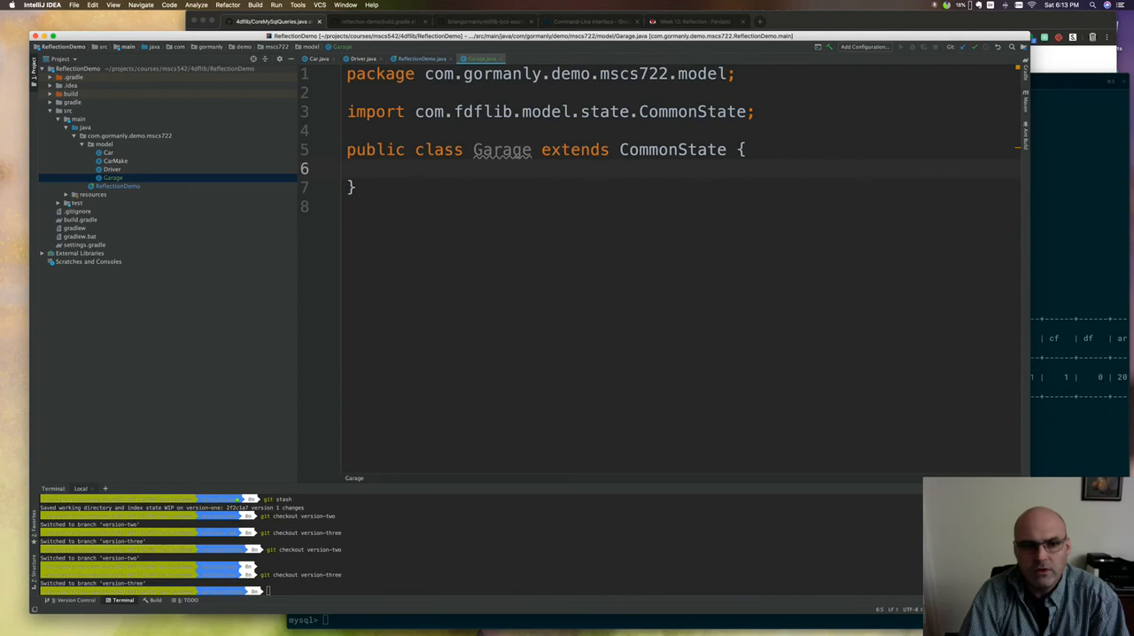
Declare a public String name field inside the Garage class
type("public clas")
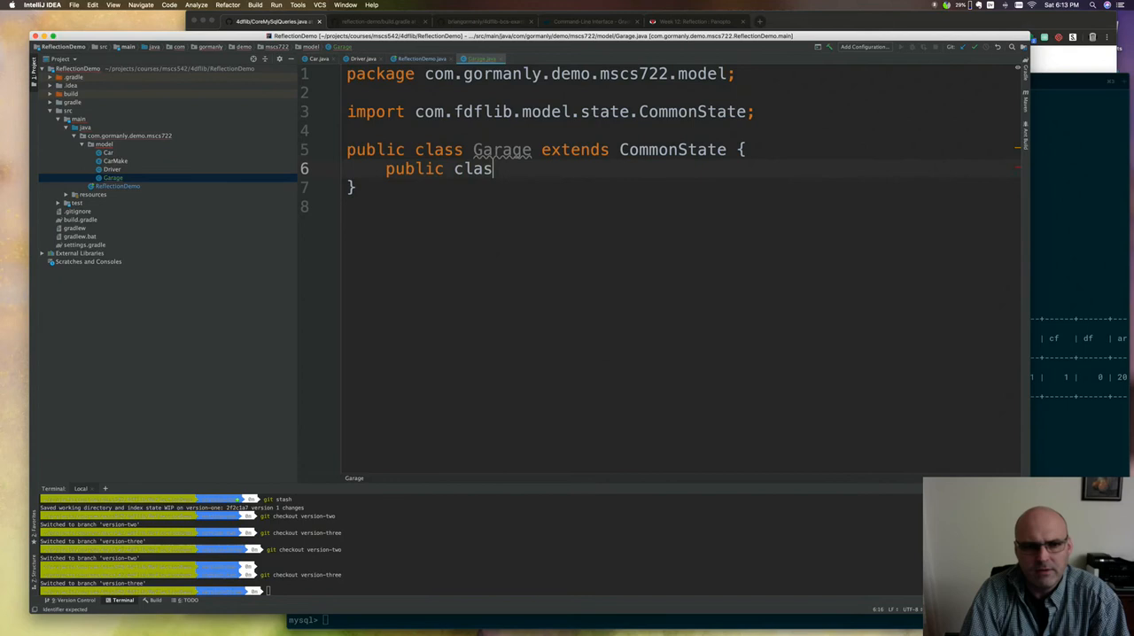
type("String name;")
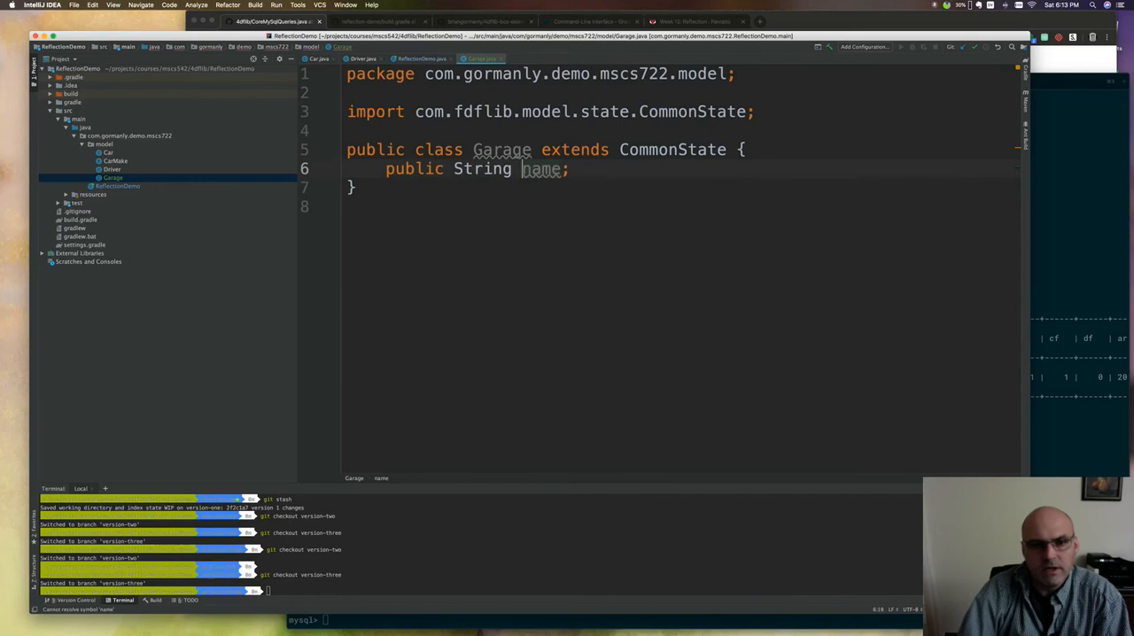
type("= \"\"")
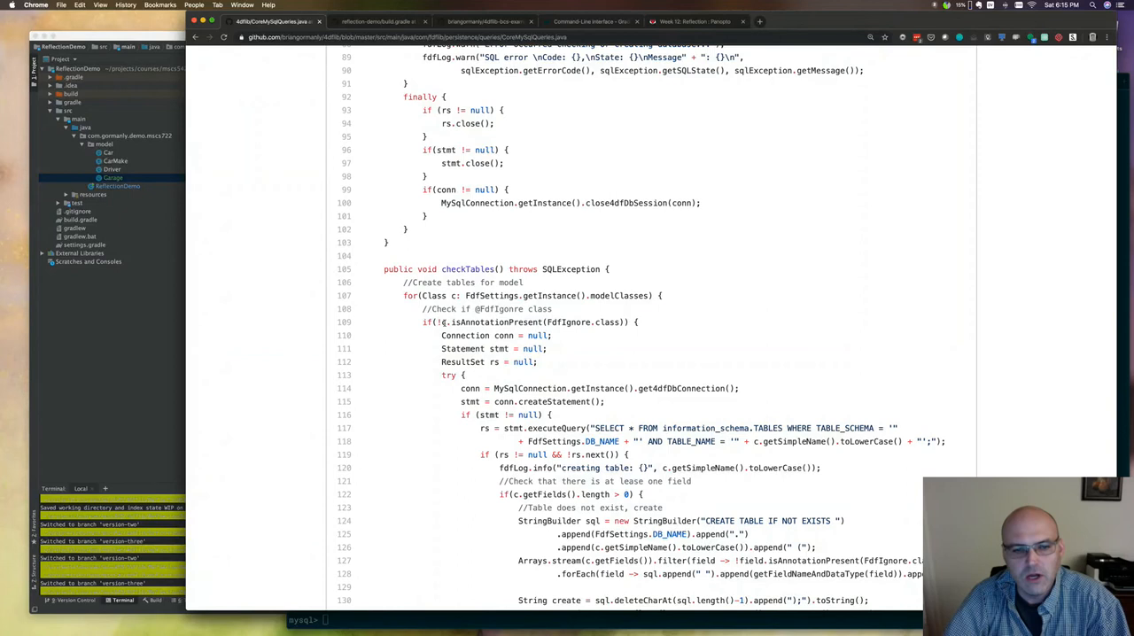
Highlight the table-name query code, then move down to the checkFields ALTER TABLE method
double_click(487, 322)
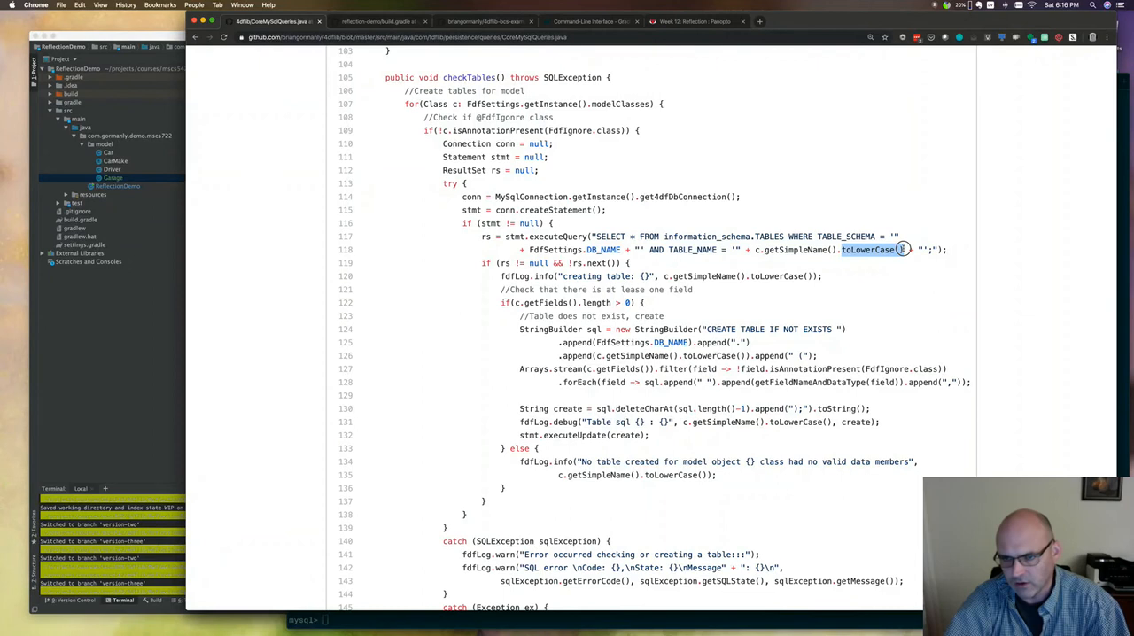
mouse_move(835, 317)
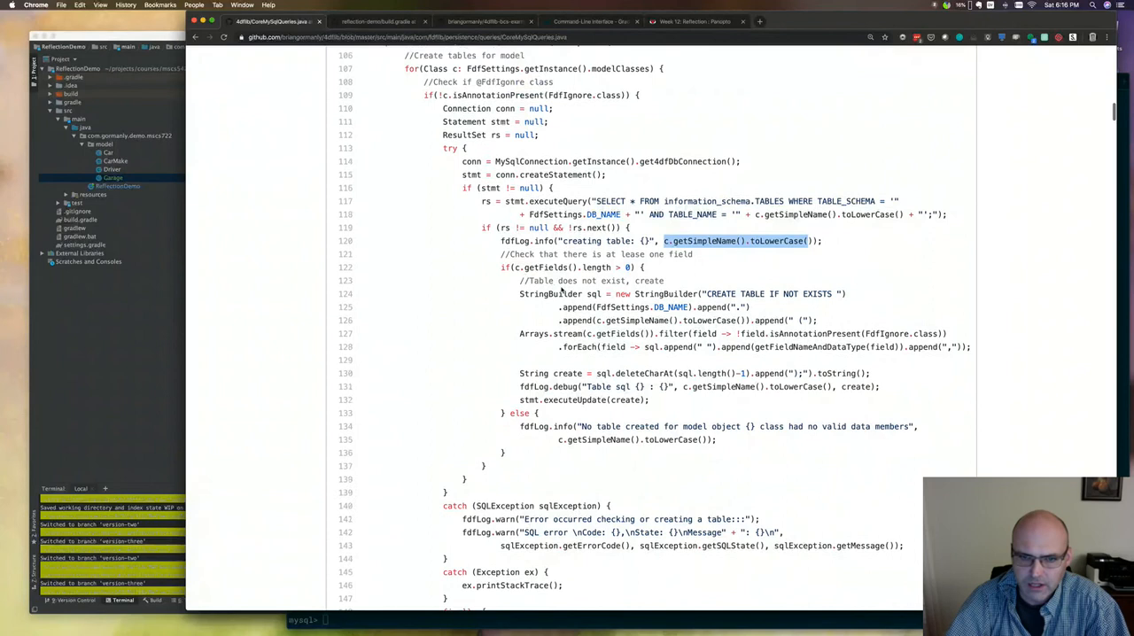
scroll("down", 3)
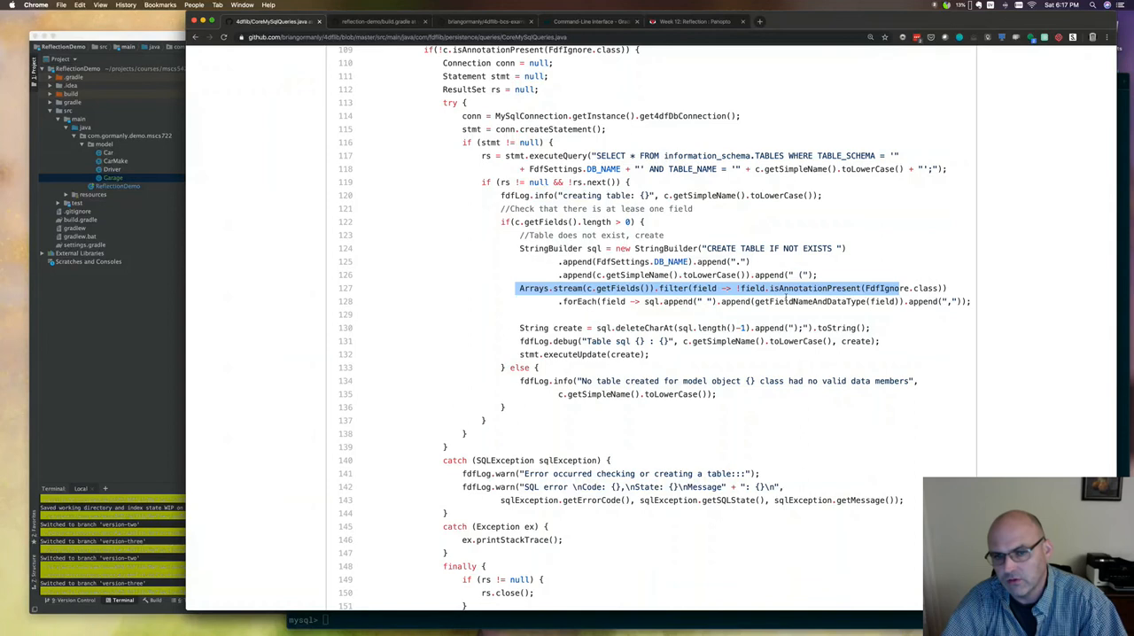
scroll("down", 3)
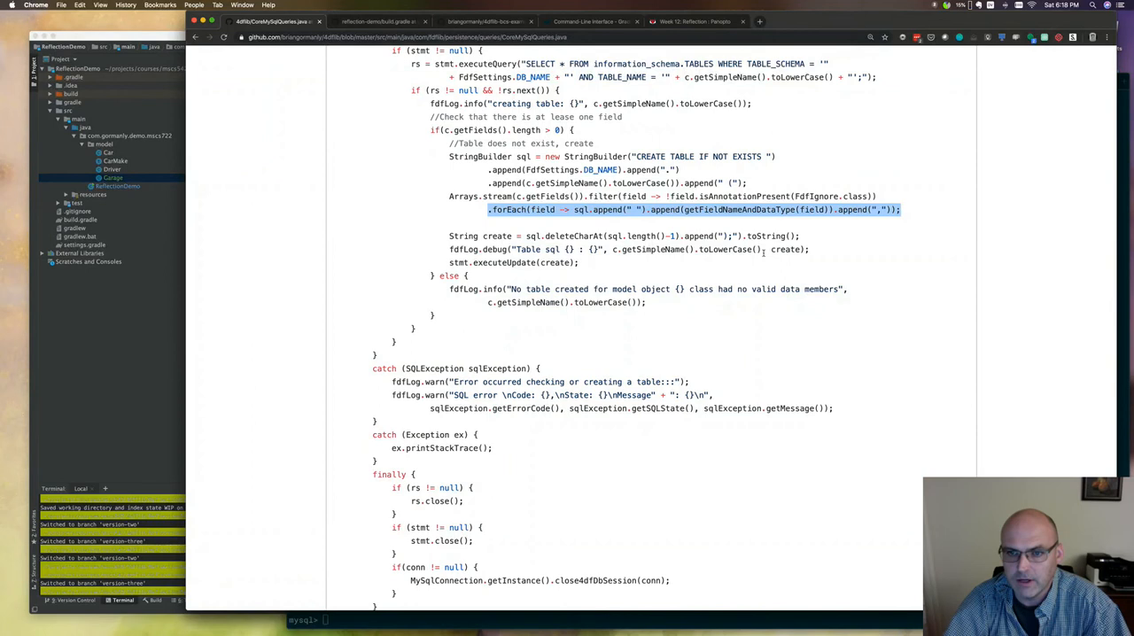
scroll("down", 3)
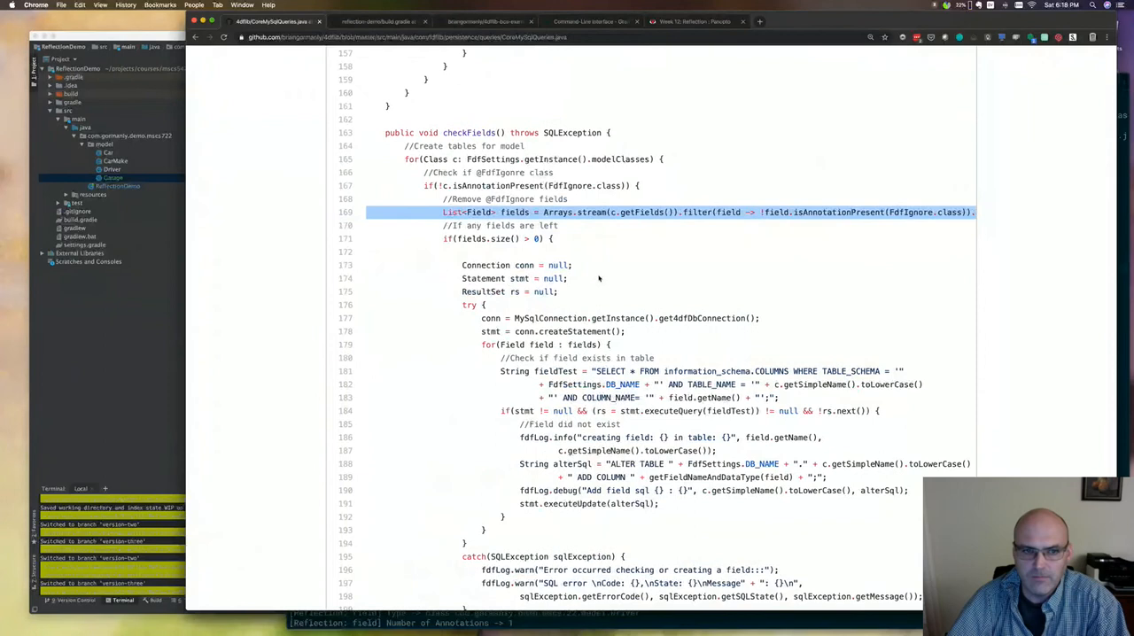
Bring the update(Class<S> c, S state) method around line 271 into view
scroll("down", 3)
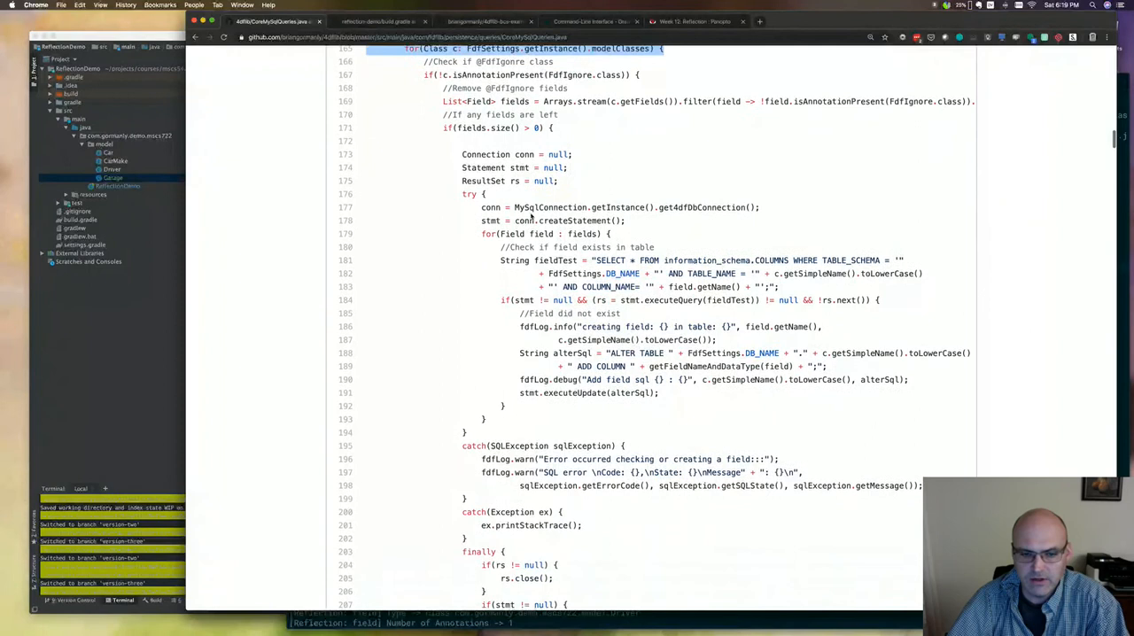
scroll("down", 3)
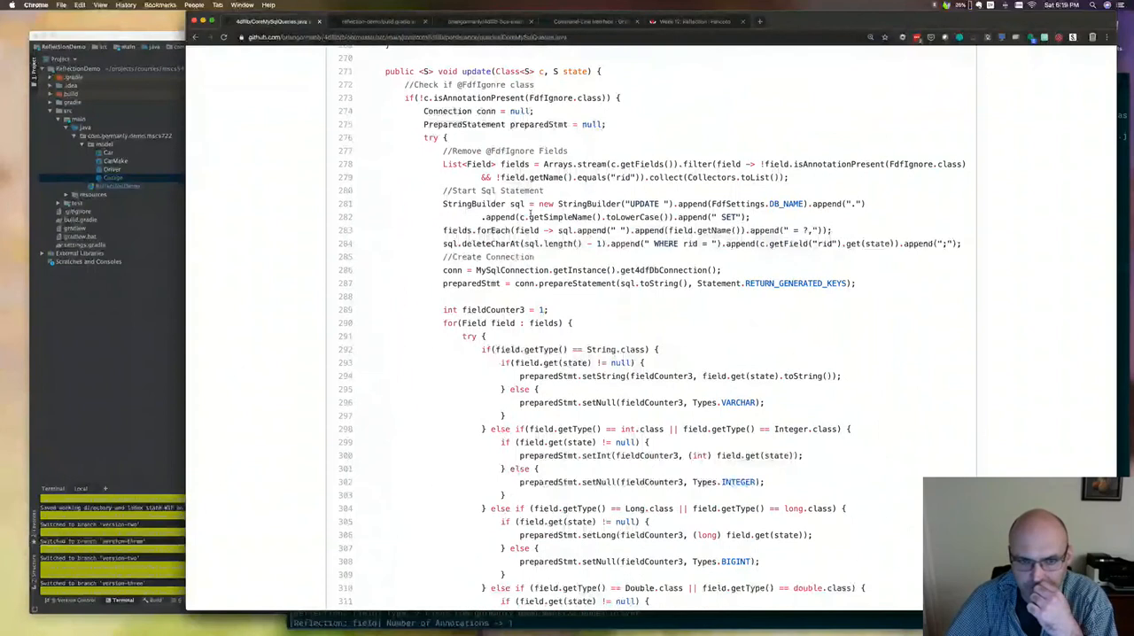
Reach the StringBuilder statement lines and mark the preparedStmt.setString call for String fields
scroll("down", 3)
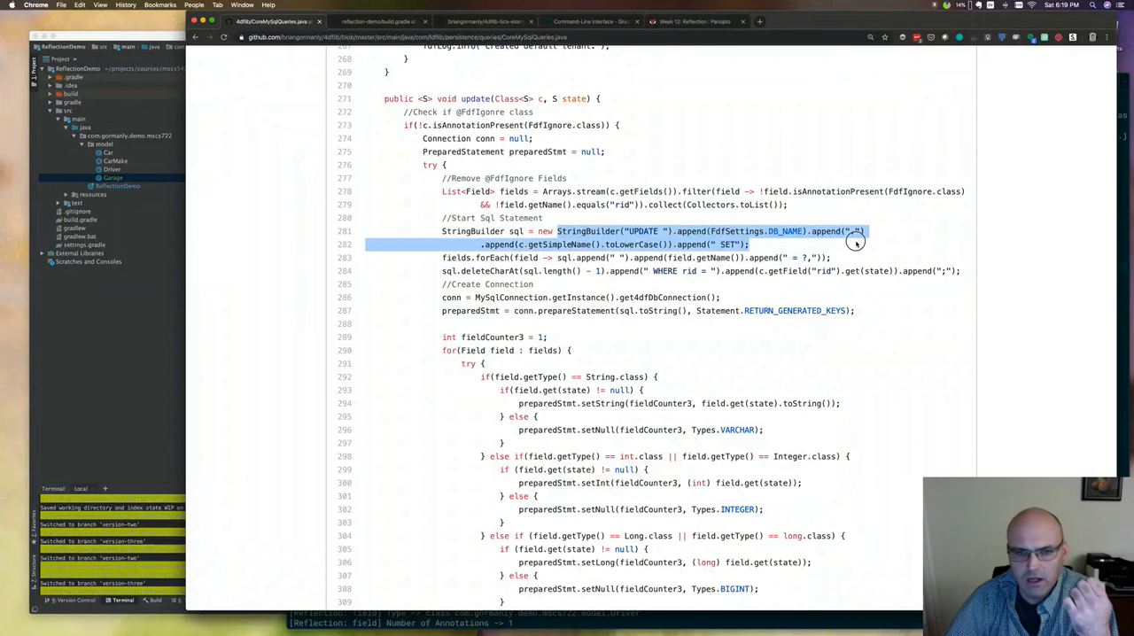
scroll("down", 3)
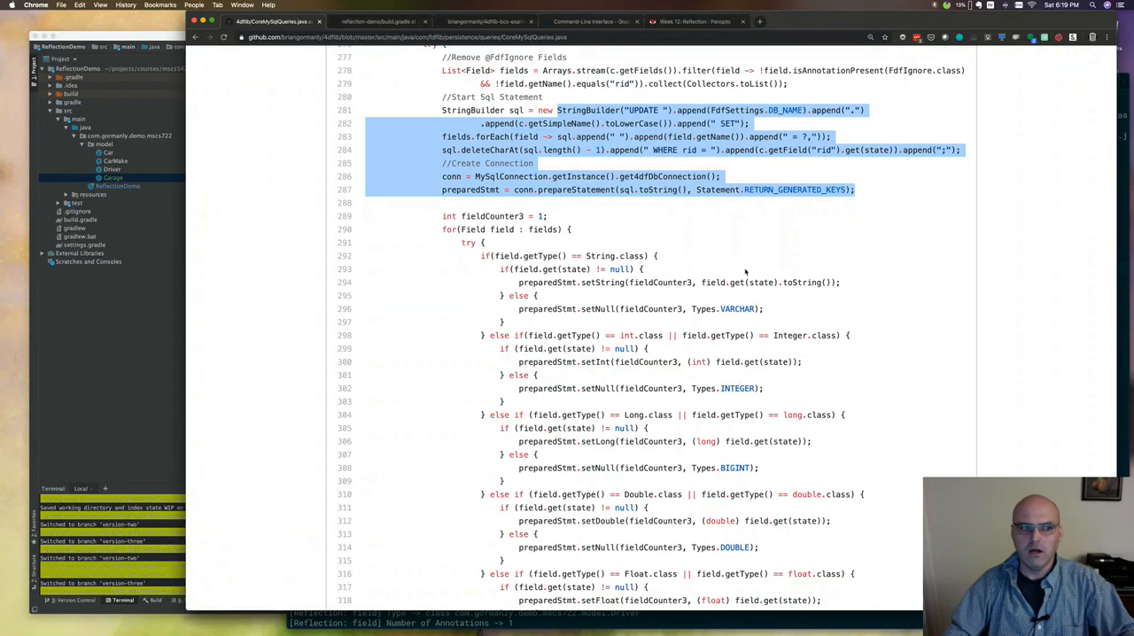
double_click(547, 281)
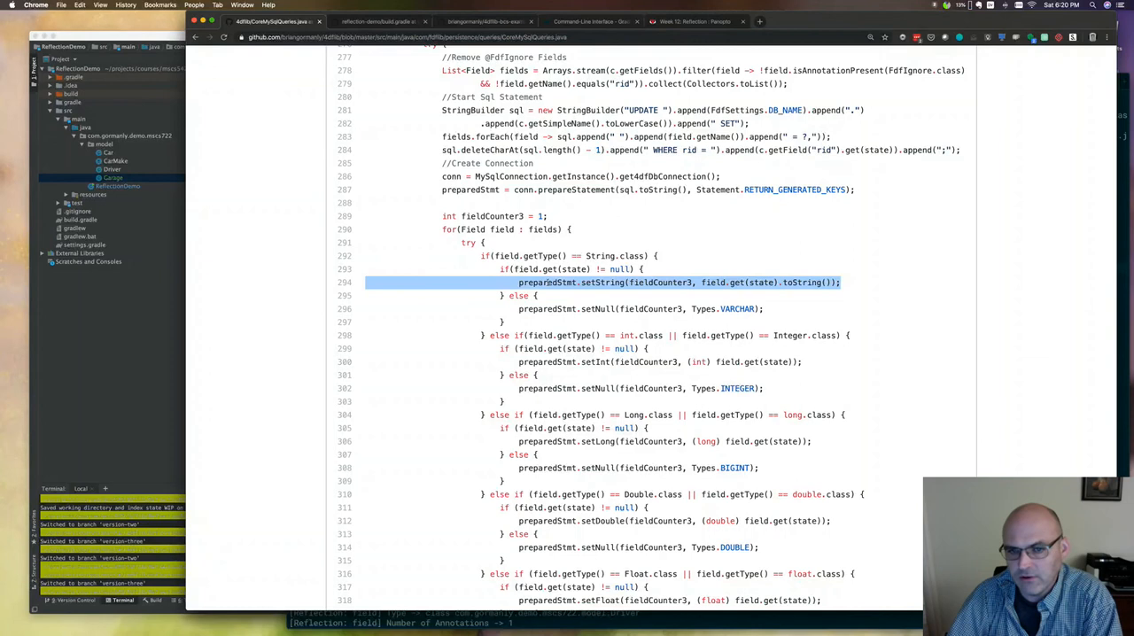
Go through the Float, BigDecimal, boolean, char, Date, UUID and enum branches to the statement execution and cleanup
scroll("down", 3)
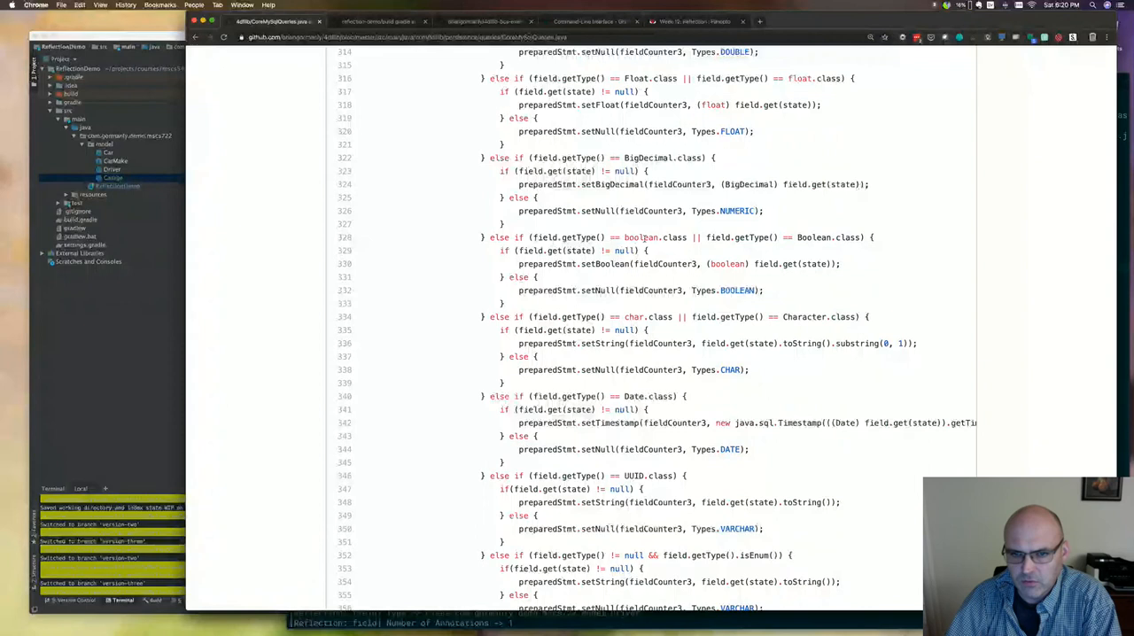
scroll("down", 3)
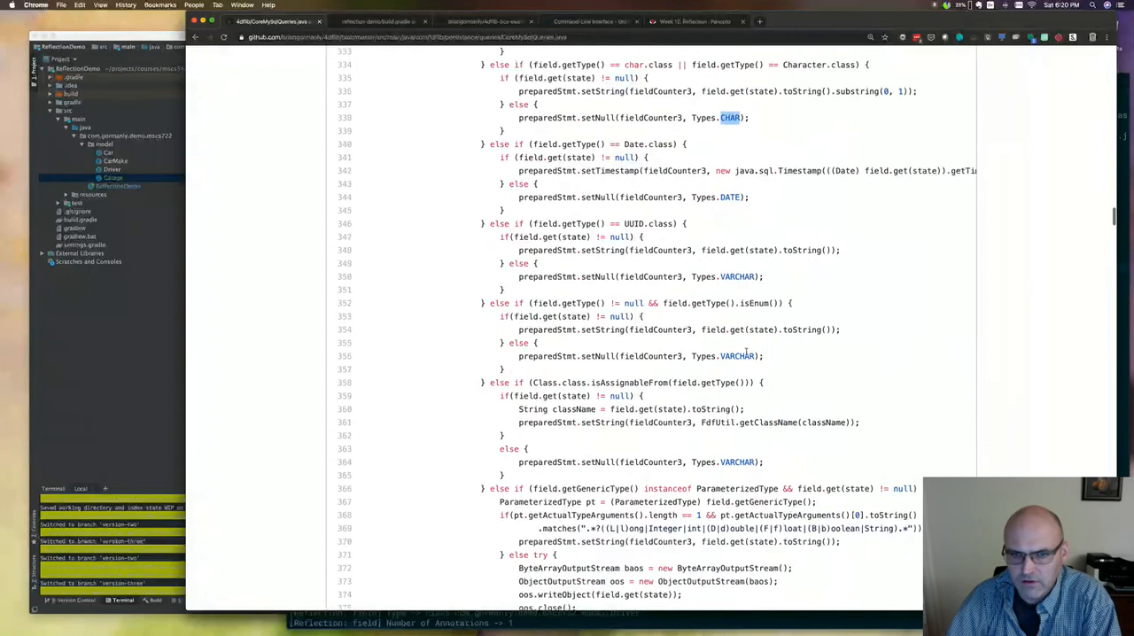
scroll("down", 3)
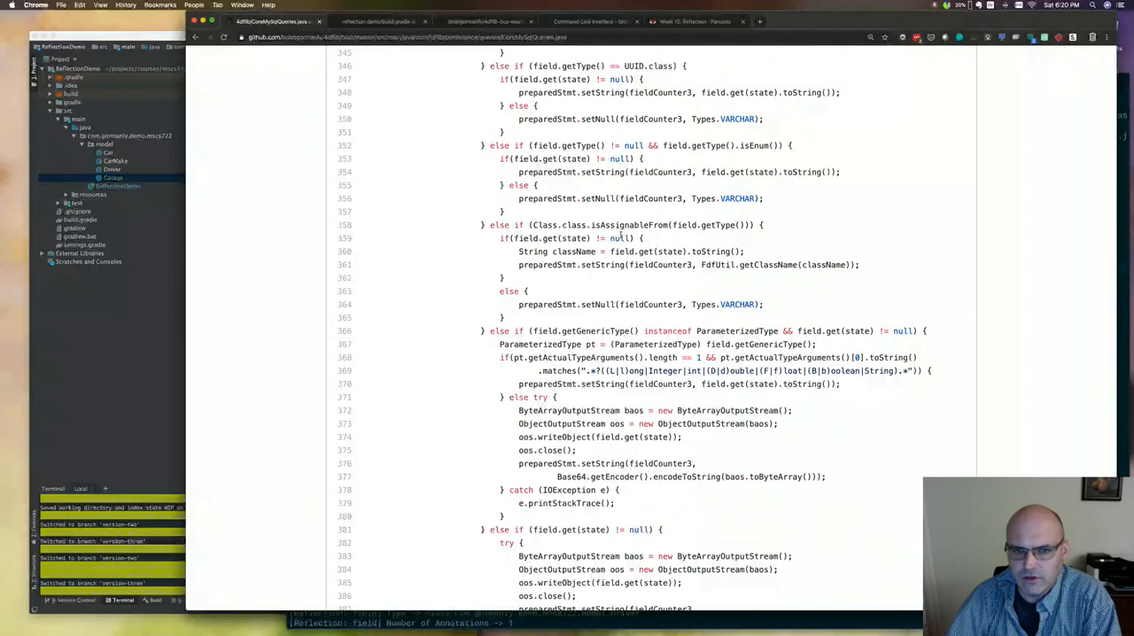
scroll("down", 3)
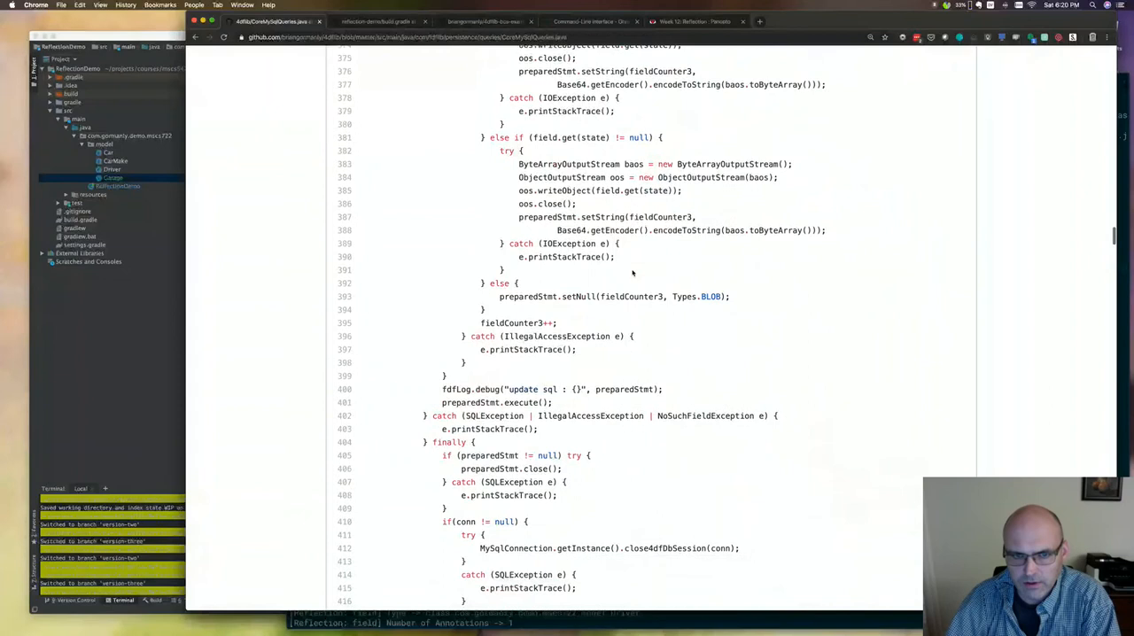
scroll("down", 3)
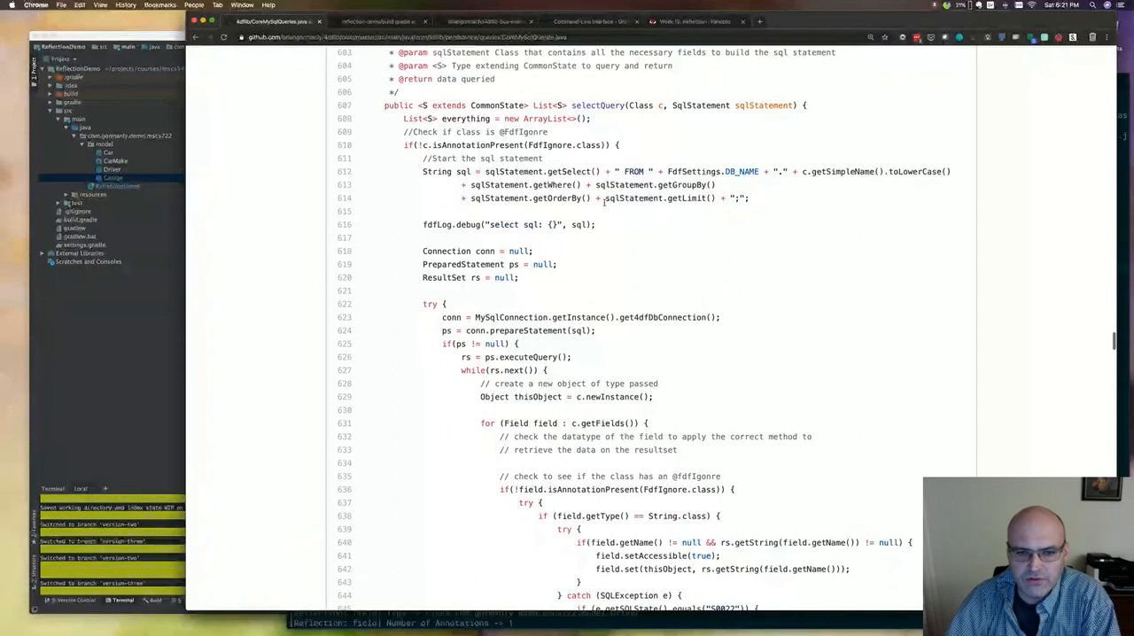
scroll("down", 3)
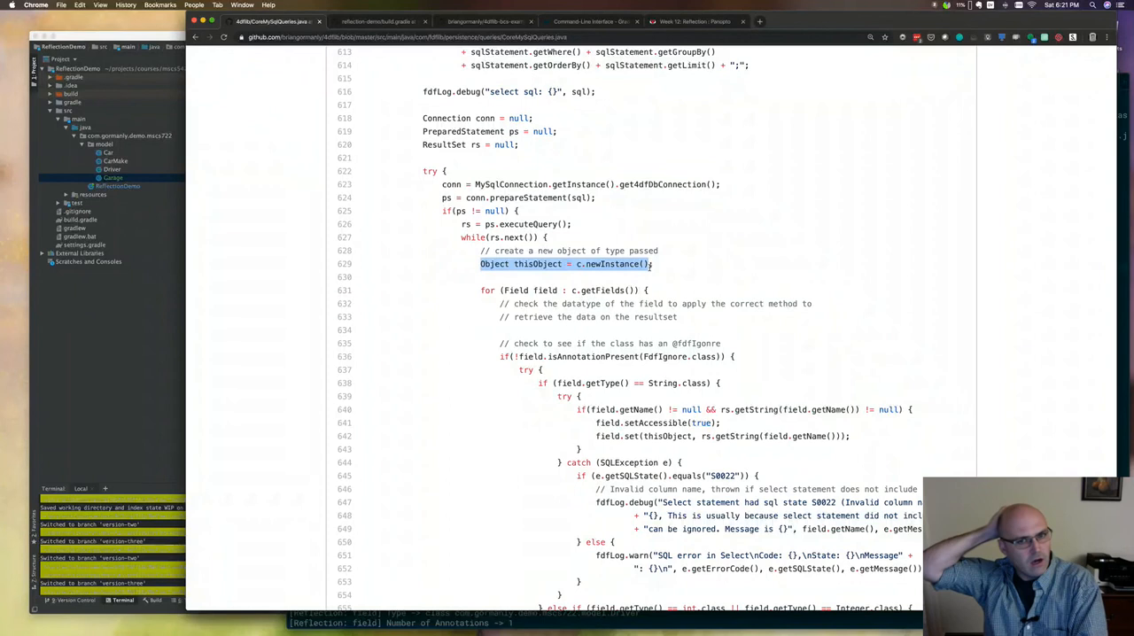
scroll("down", 3)
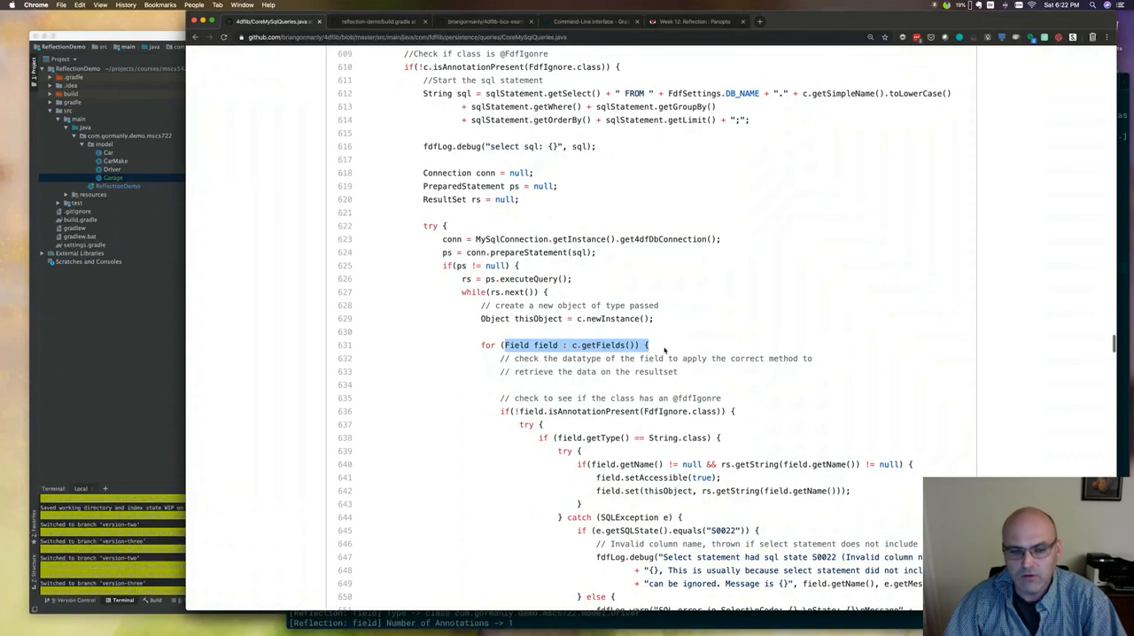
Scroll the selectQuery code past the String and int branches down to the BigDecimal branch
scroll("down", 3)
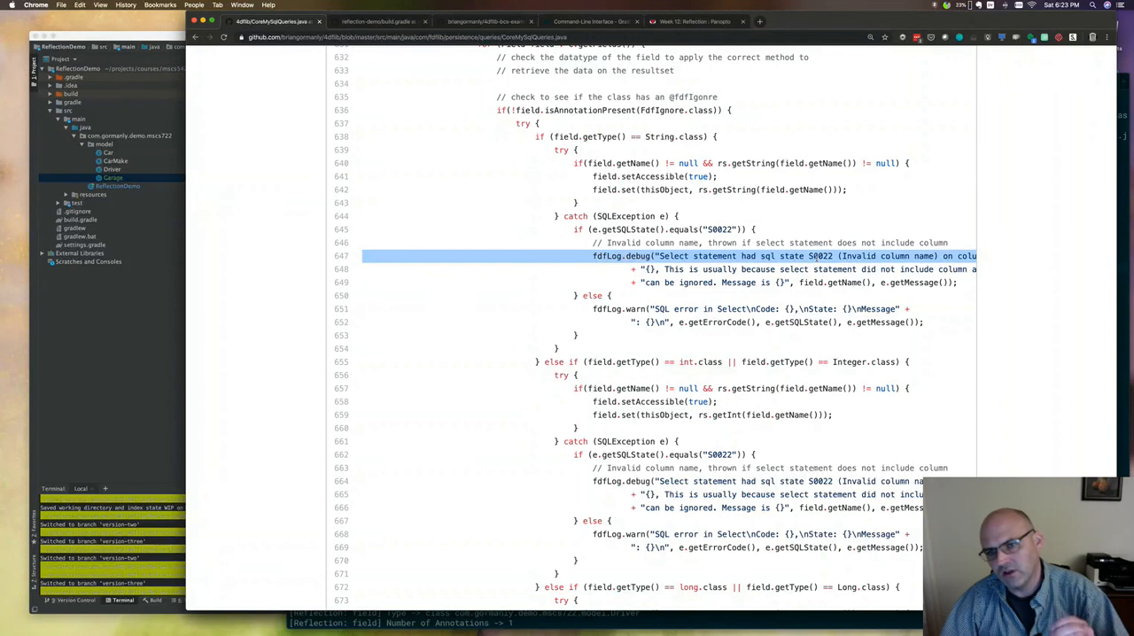
scroll("down", 3)
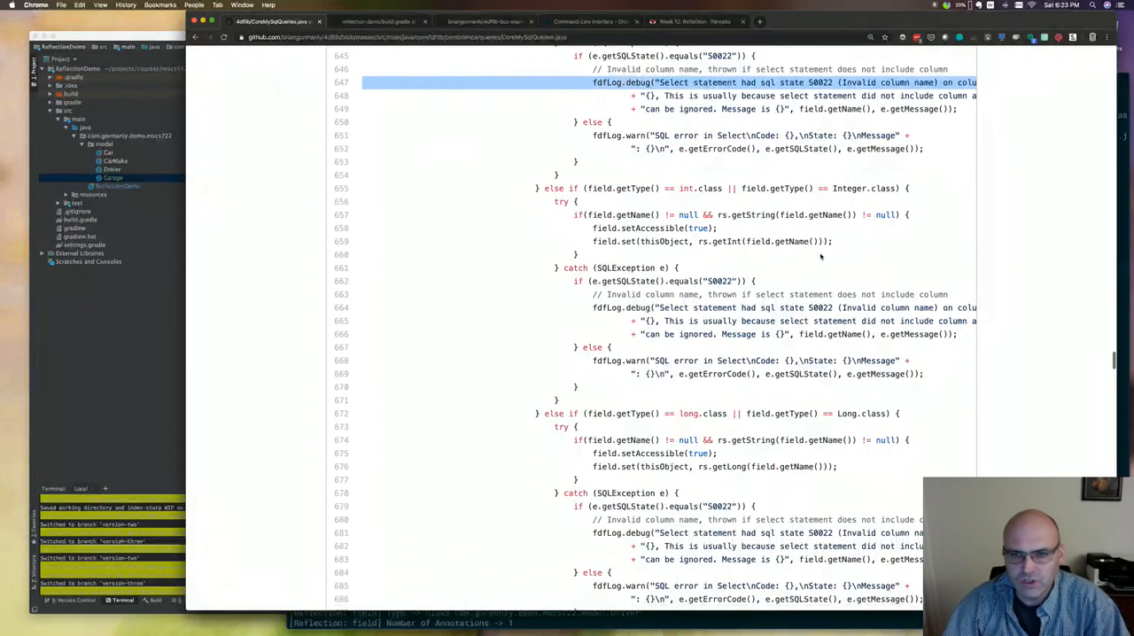
left_click(602, 188)
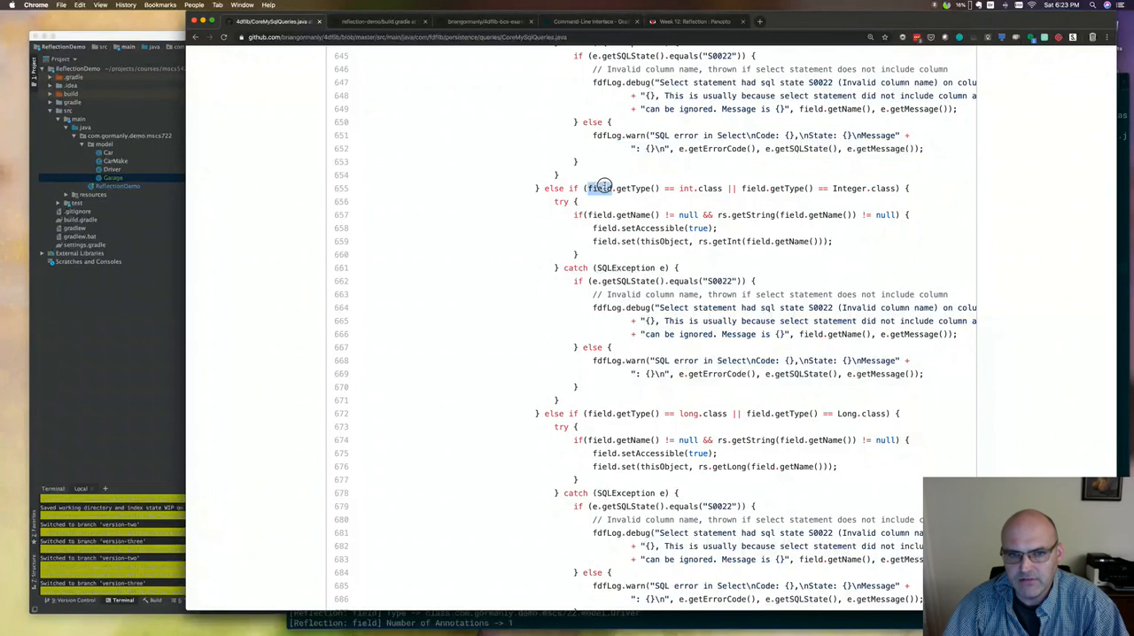
scroll("down", 3)
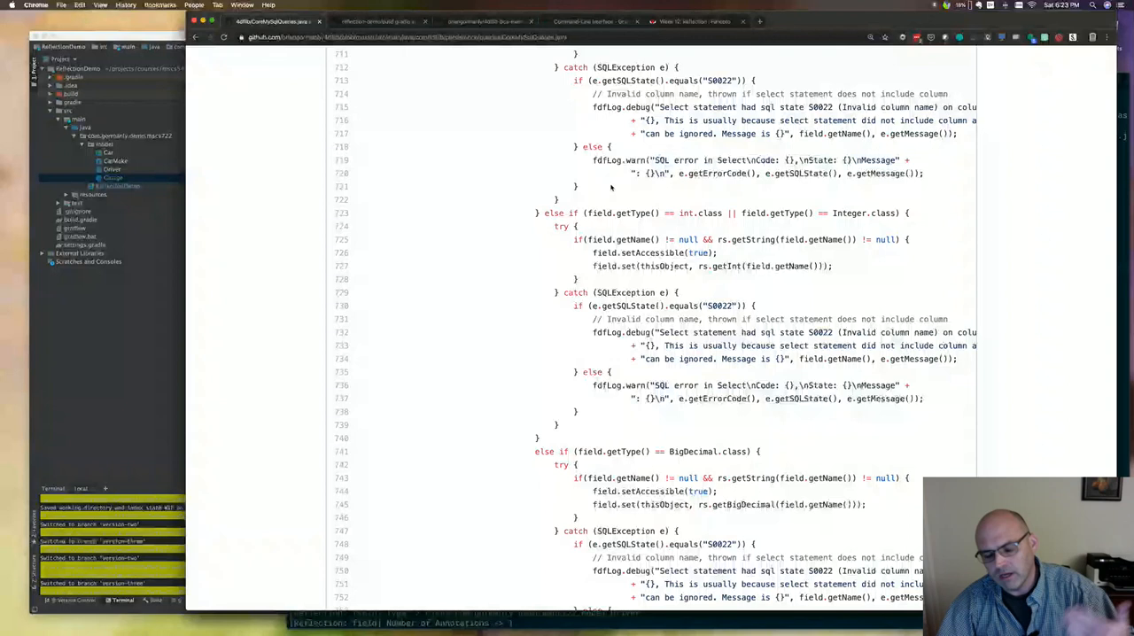
Scroll past the char and Date branches to the update(Class<S> c, S state) method
scroll("down", 3)
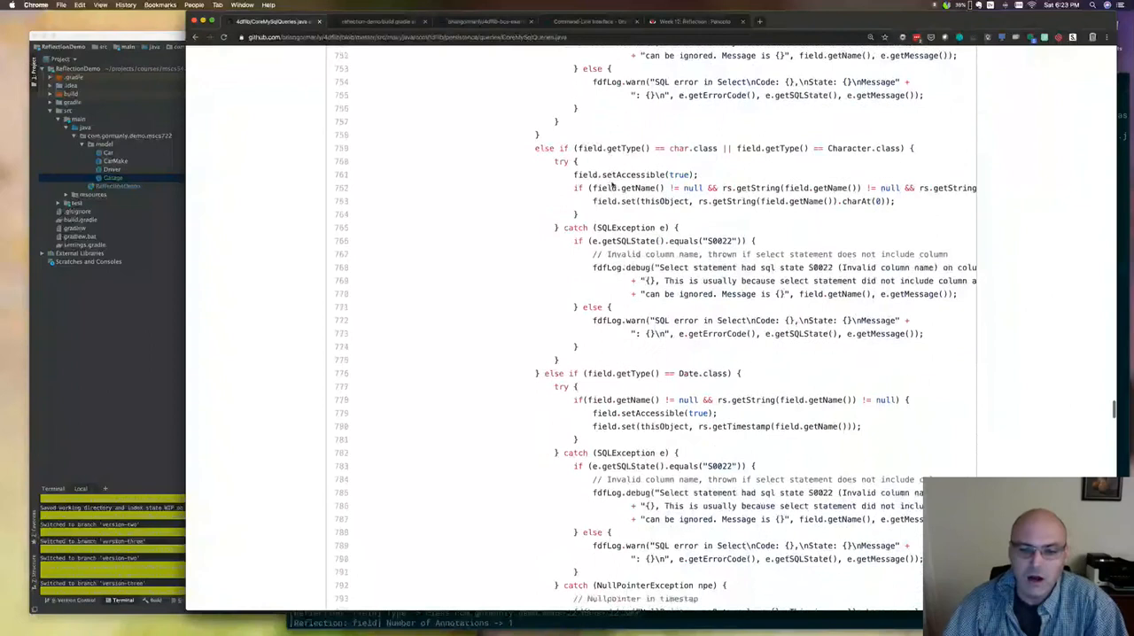
scroll("down", 3)
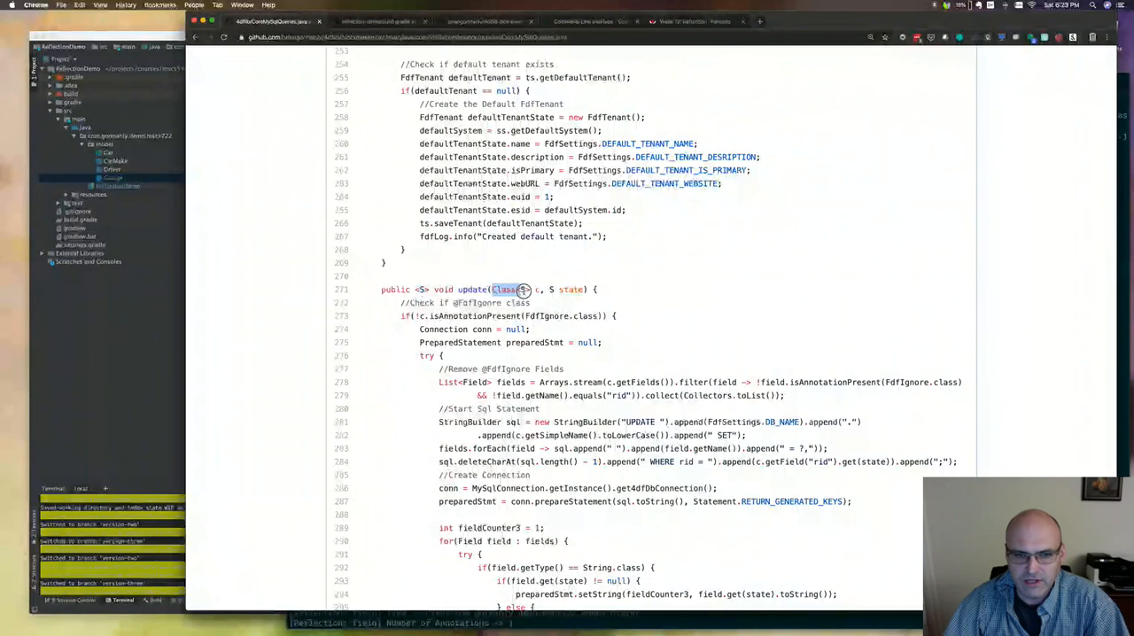
Scroll to the update method's field loop calling setString, setInt, setLong and setDouble
scroll("down", 3)
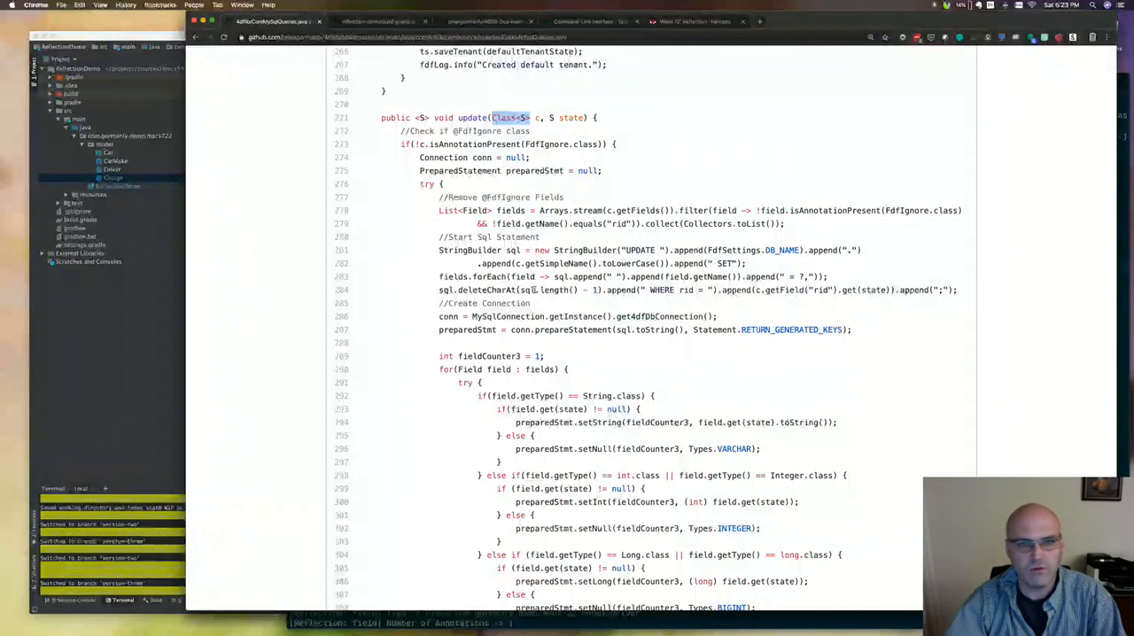
scroll("down", 3)
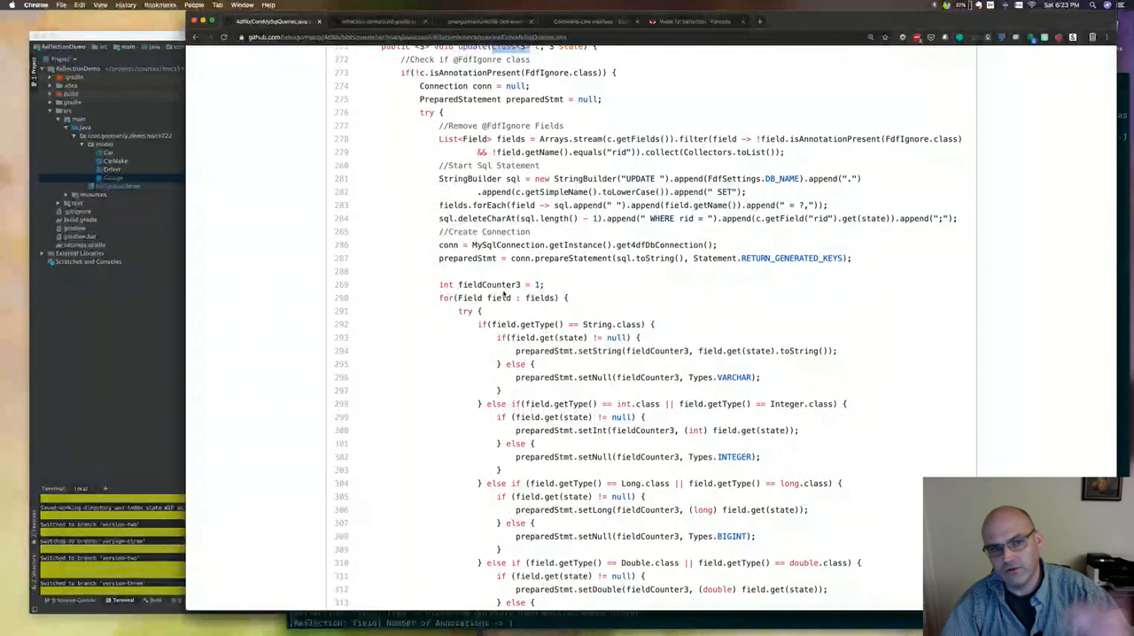